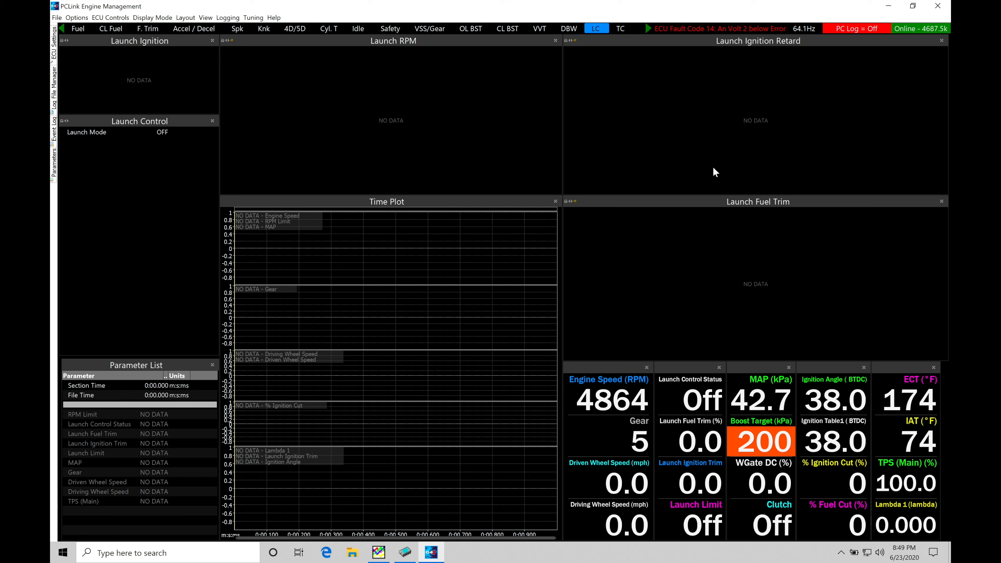
mouse_move(365, 227)
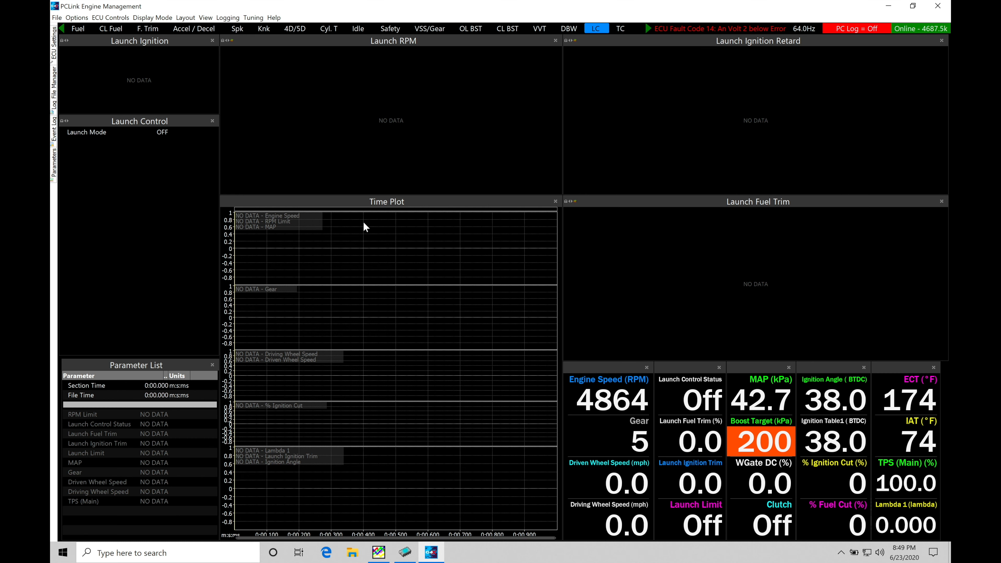
mouse_move(159, 128)
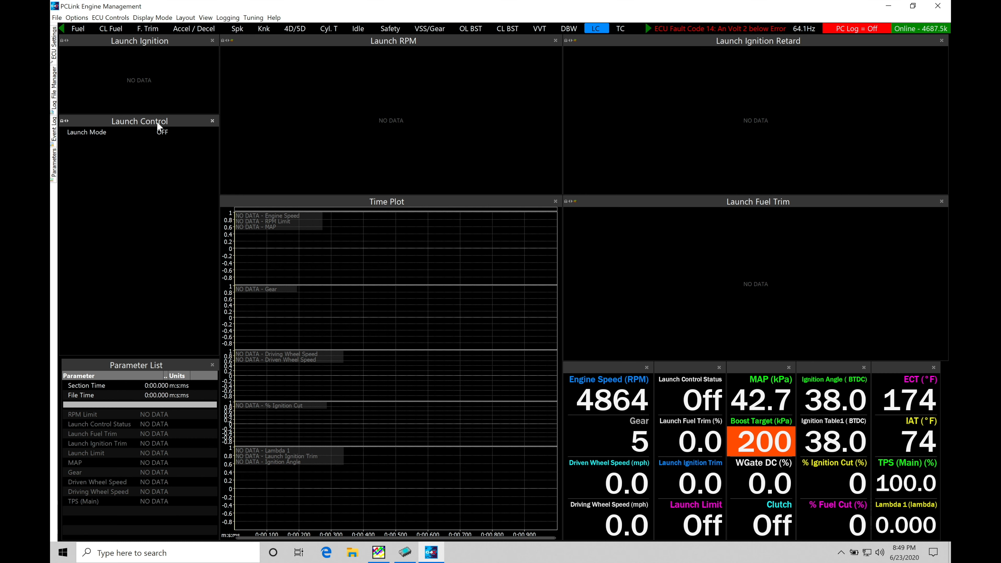
Set Launch Mode to Latched Launch RPM in the Launch Control panel.
click(162, 132)
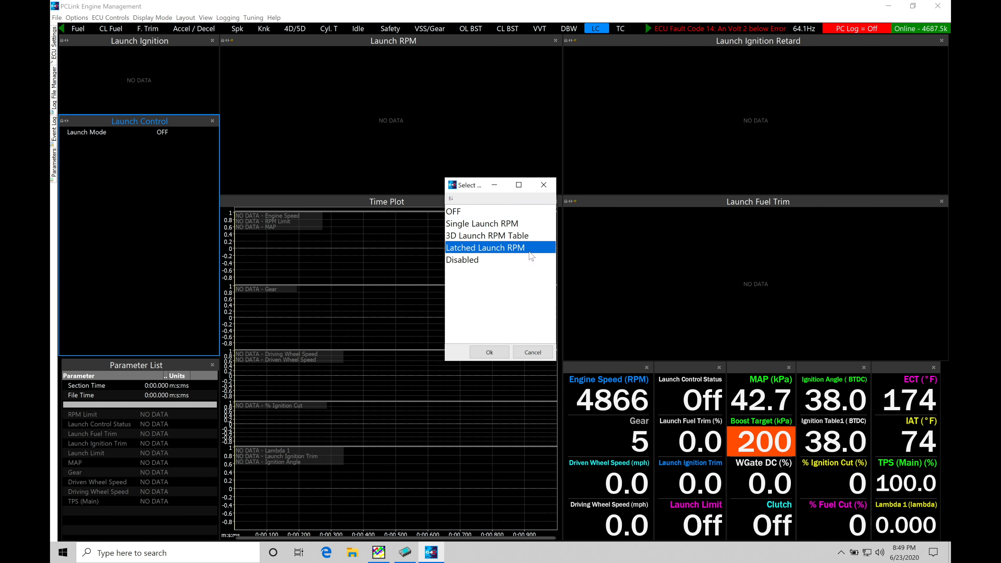
click(489, 352)
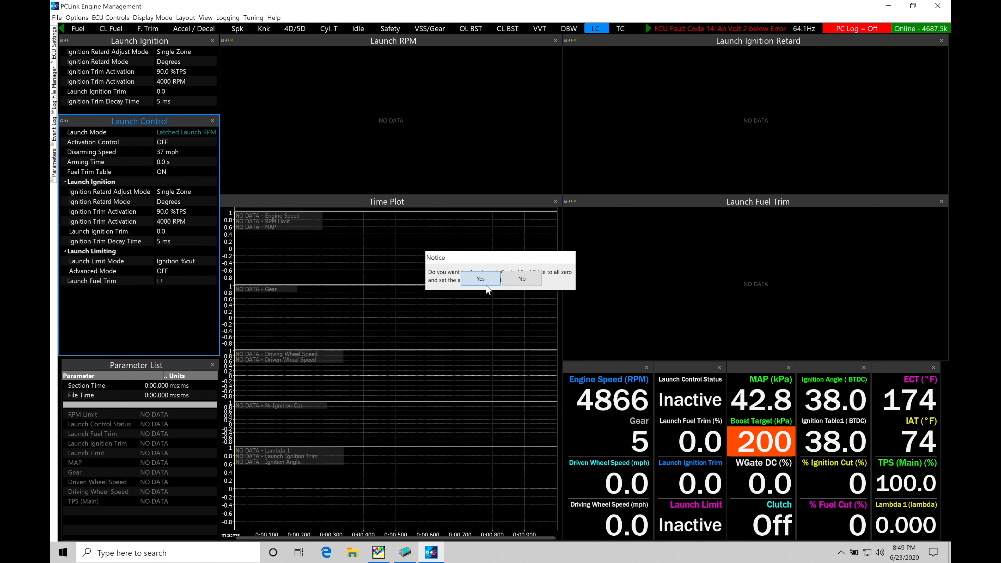
Accept the notice to set the table to all zero.
click(479, 279)
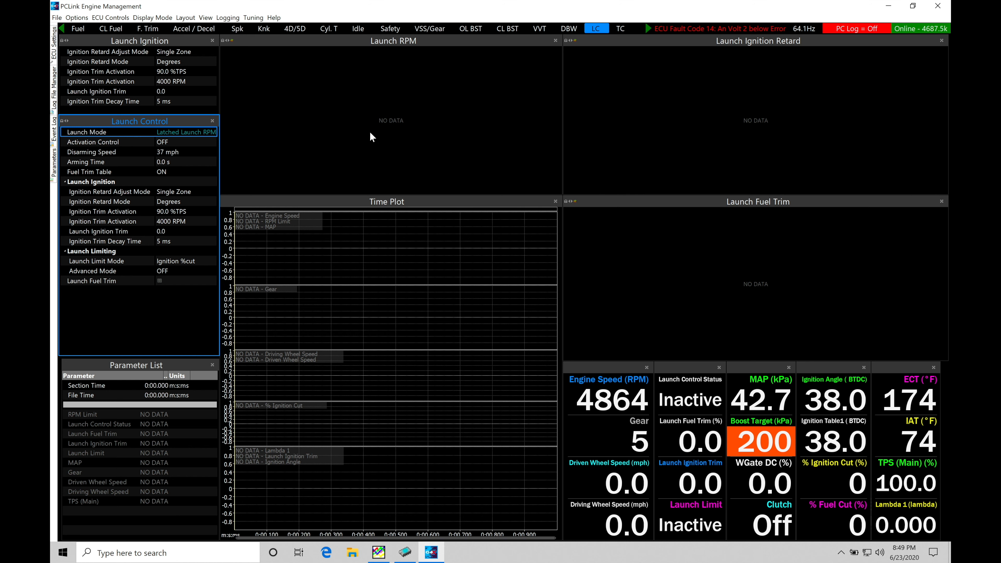
mouse_move(385, 159)
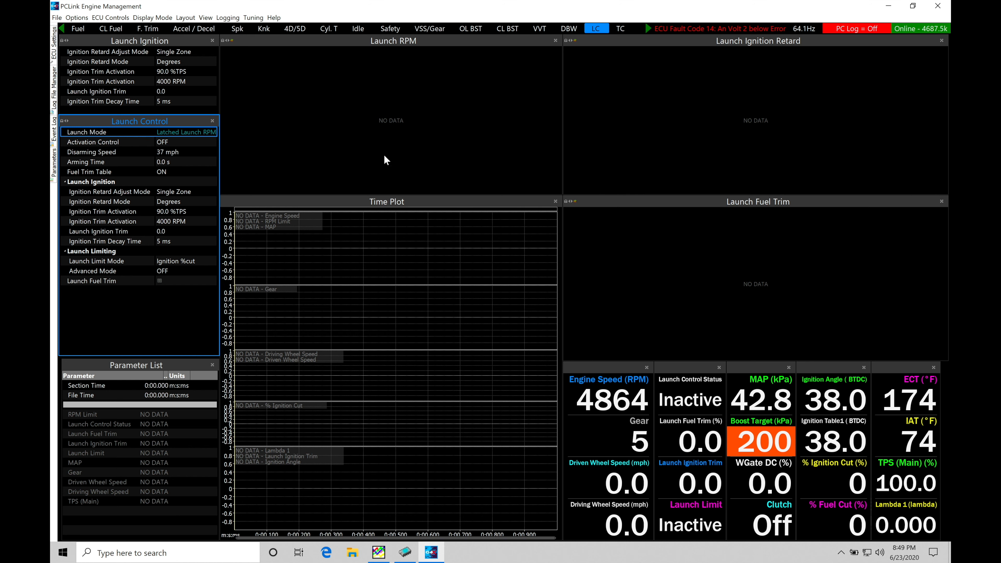
mouse_move(164, 174)
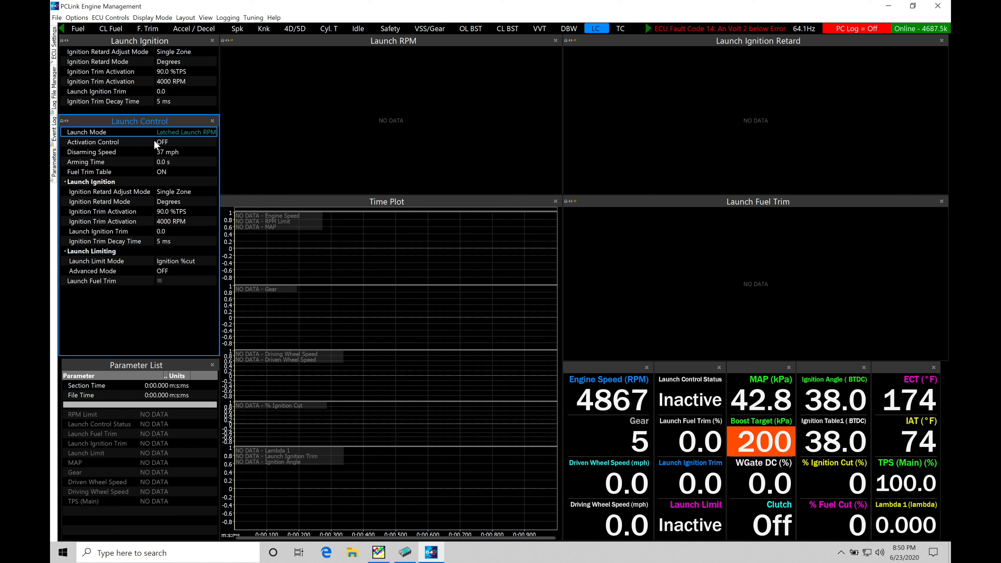
Set Activation Control to DI 1 with pull-up ON and active state Low.
click(185, 142)
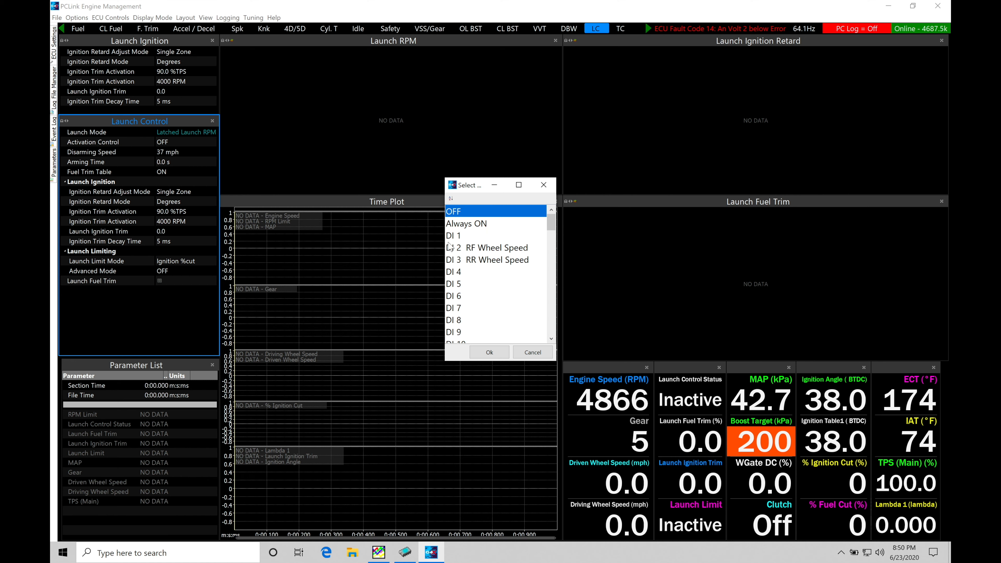
click(453, 236)
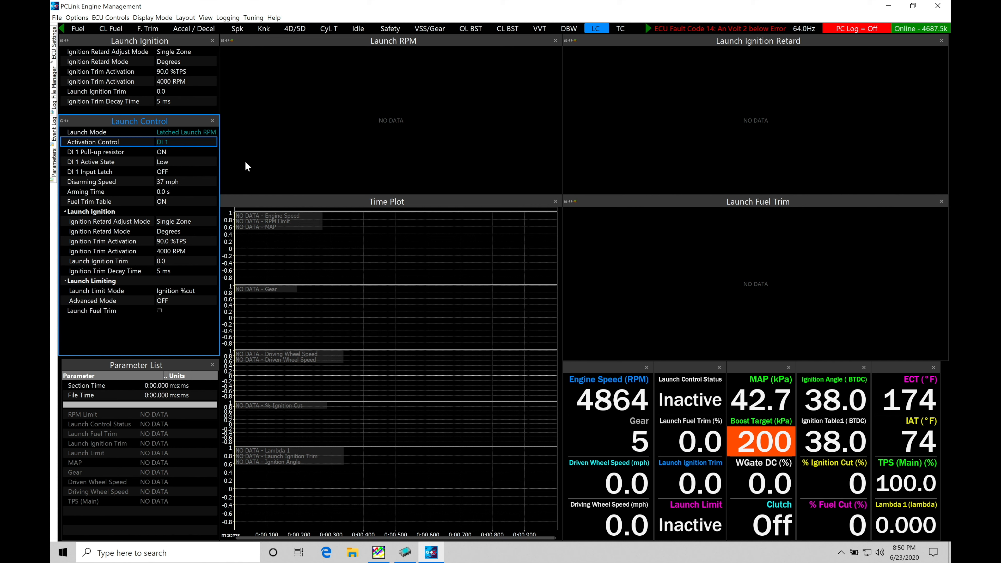
mouse_move(178, 148)
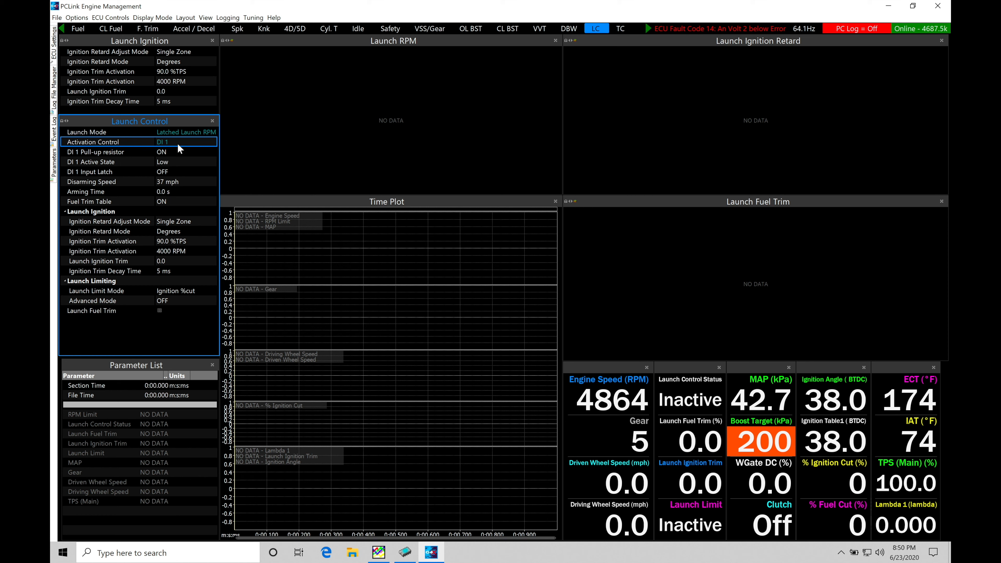
mouse_move(211, 158)
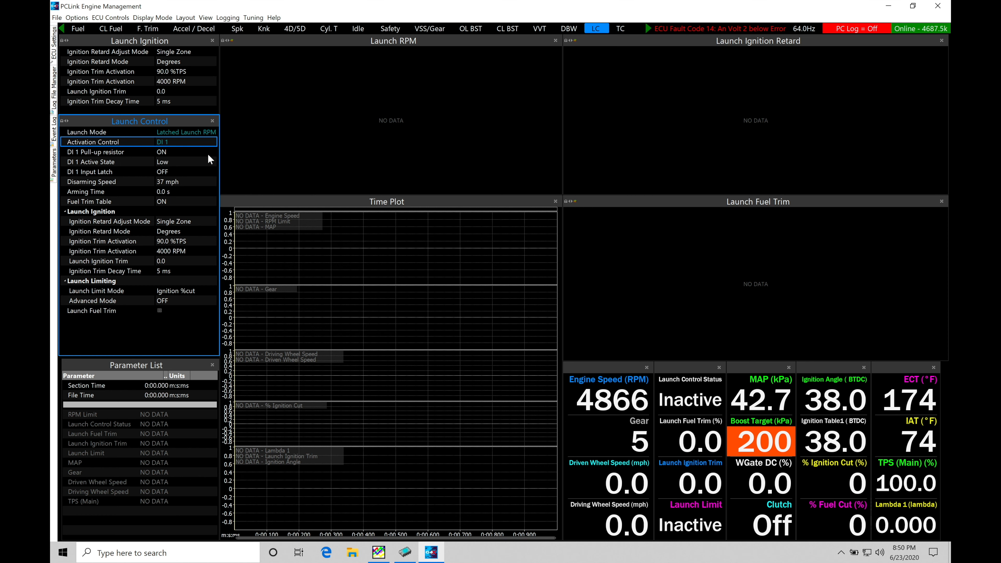
mouse_move(177, 153)
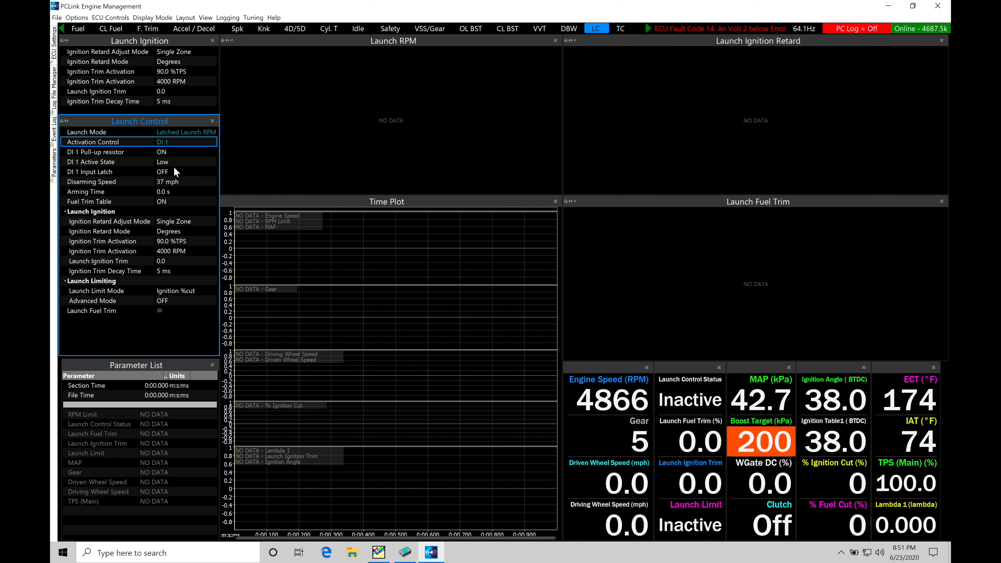
mouse_move(185, 156)
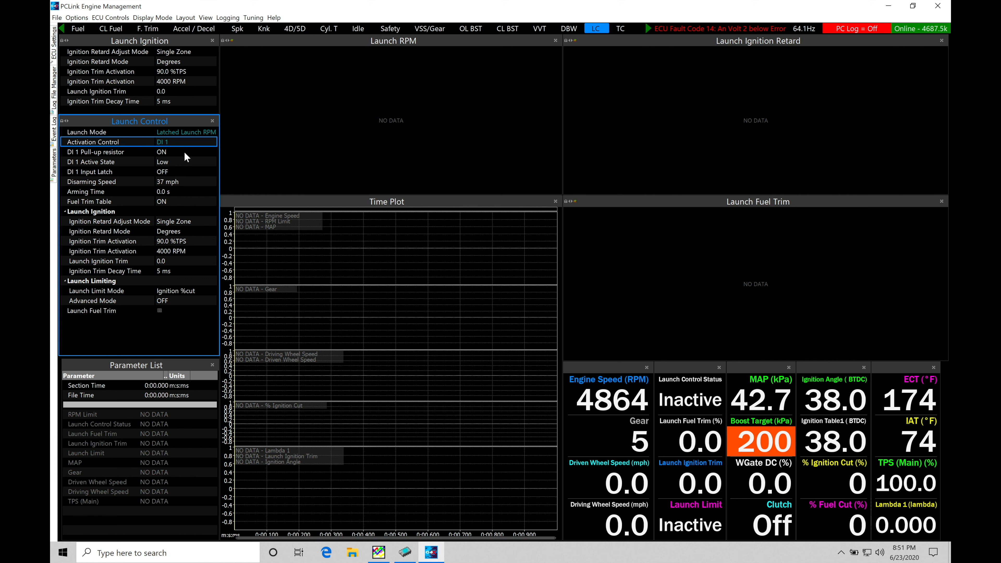